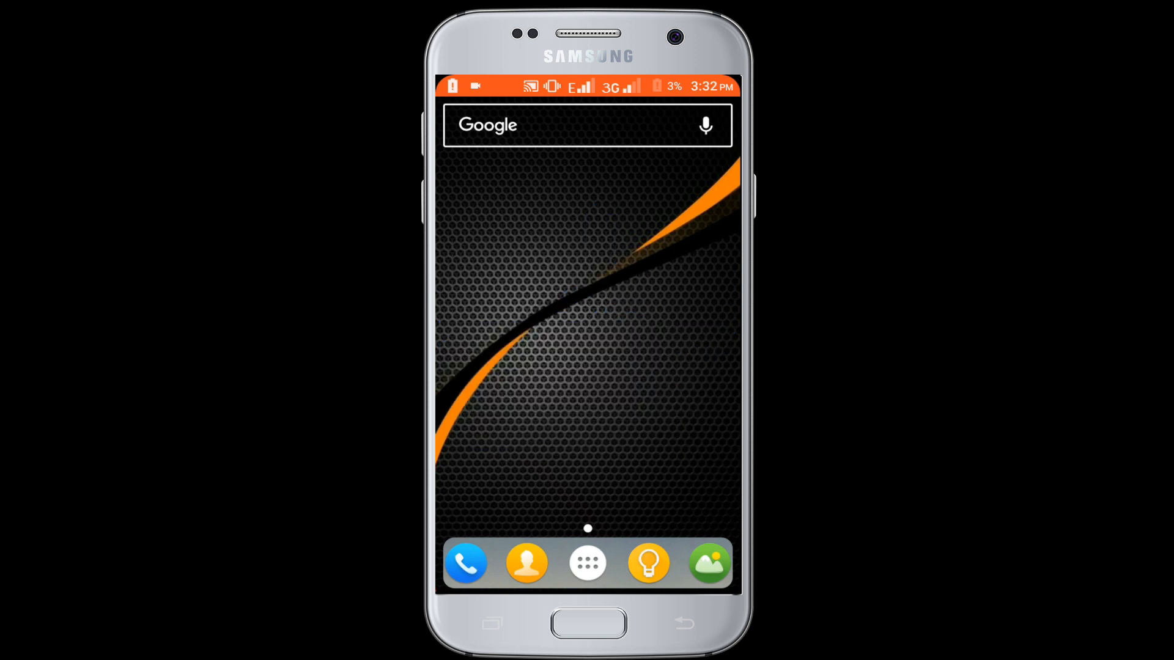
Step: Launch the Settings app from the app drawer
click(587, 563)
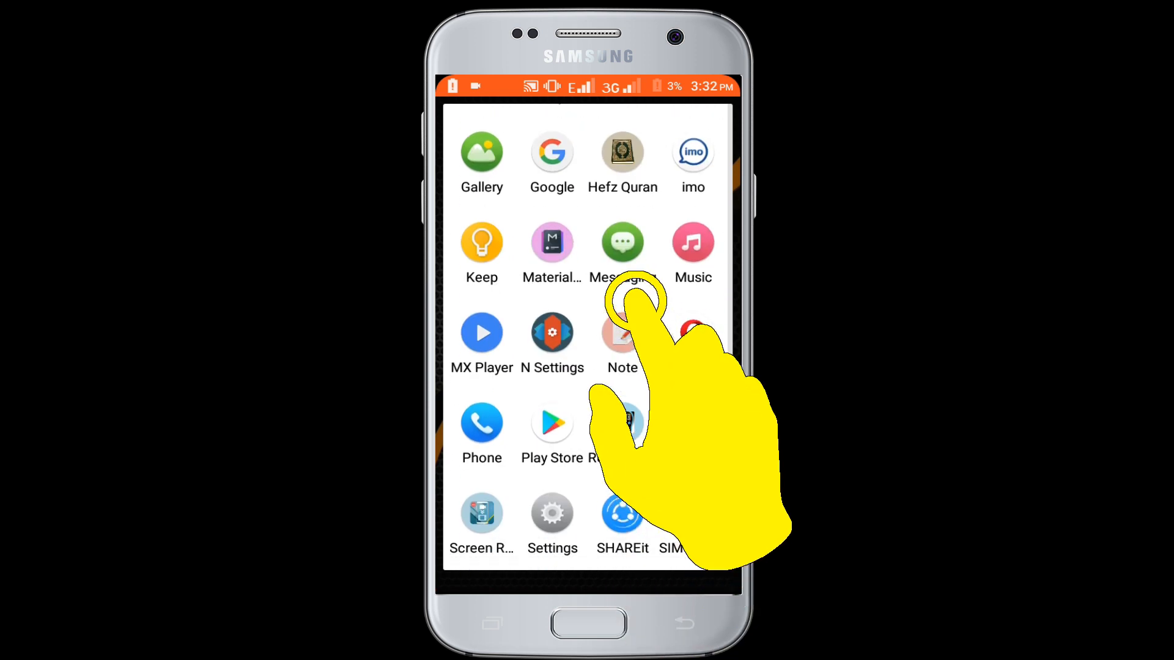
click(551, 515)
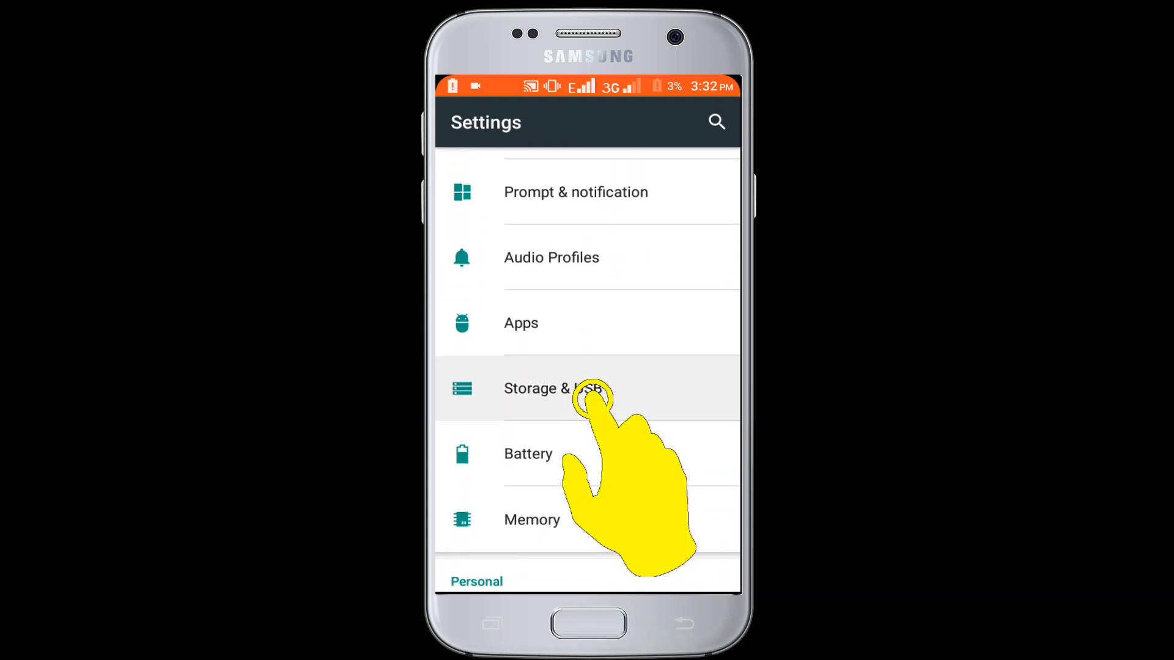
Step: Clear all apps' cached data under Storage & USB > Internal storage, confirming with OK
click(553, 388)
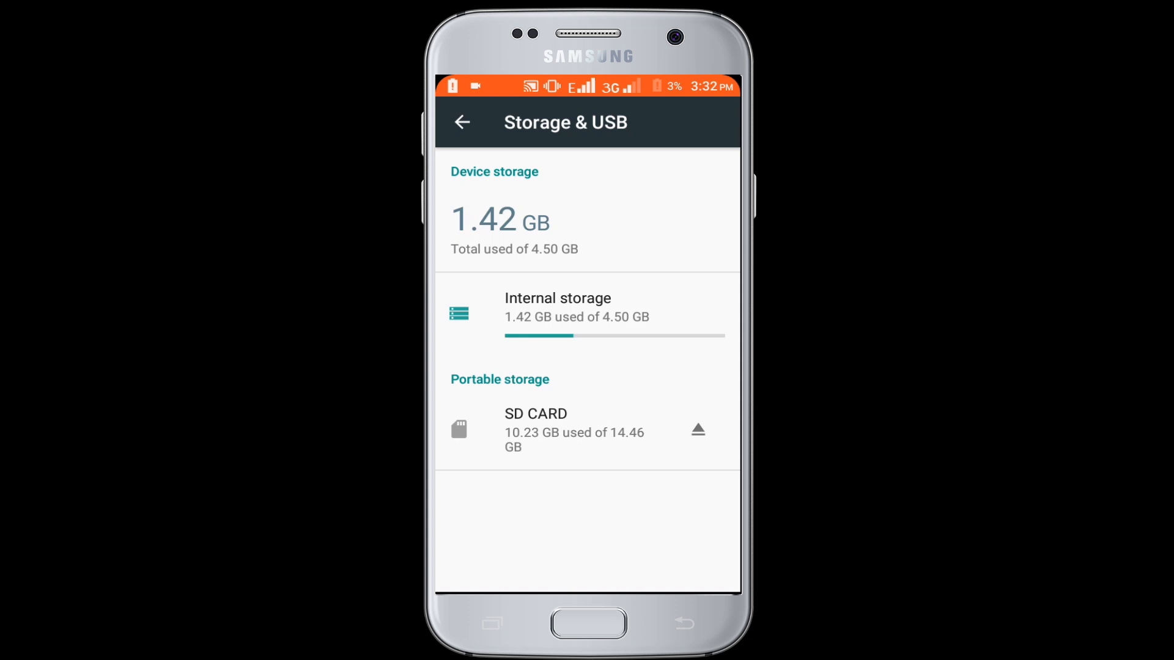
click(557, 307)
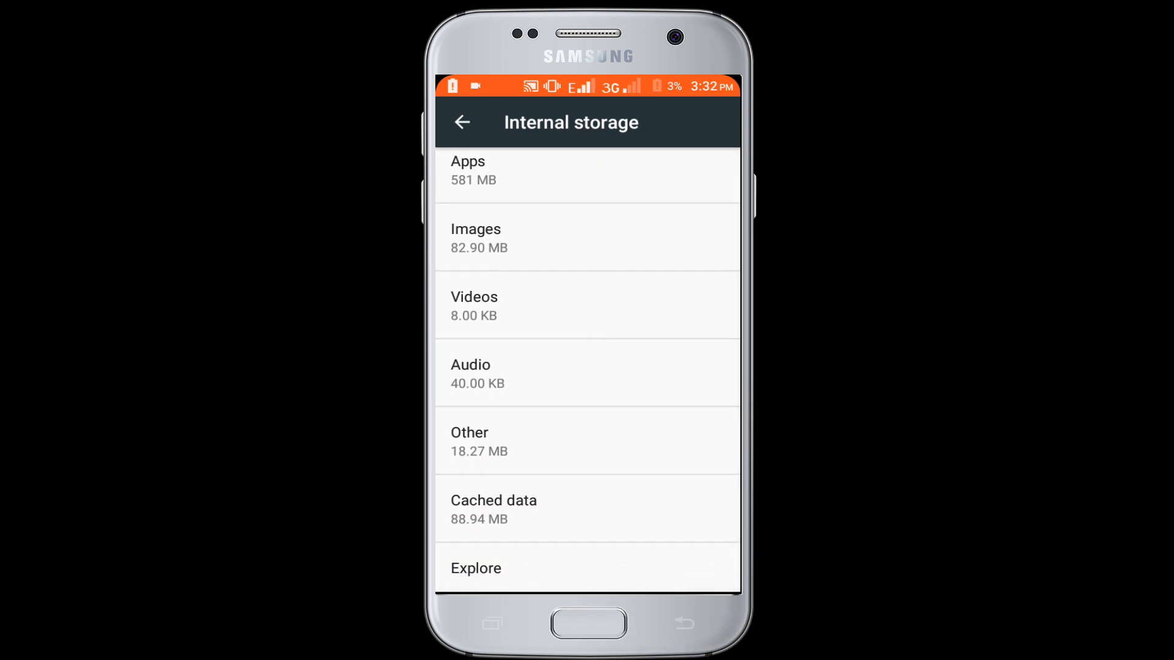
click(515, 500)
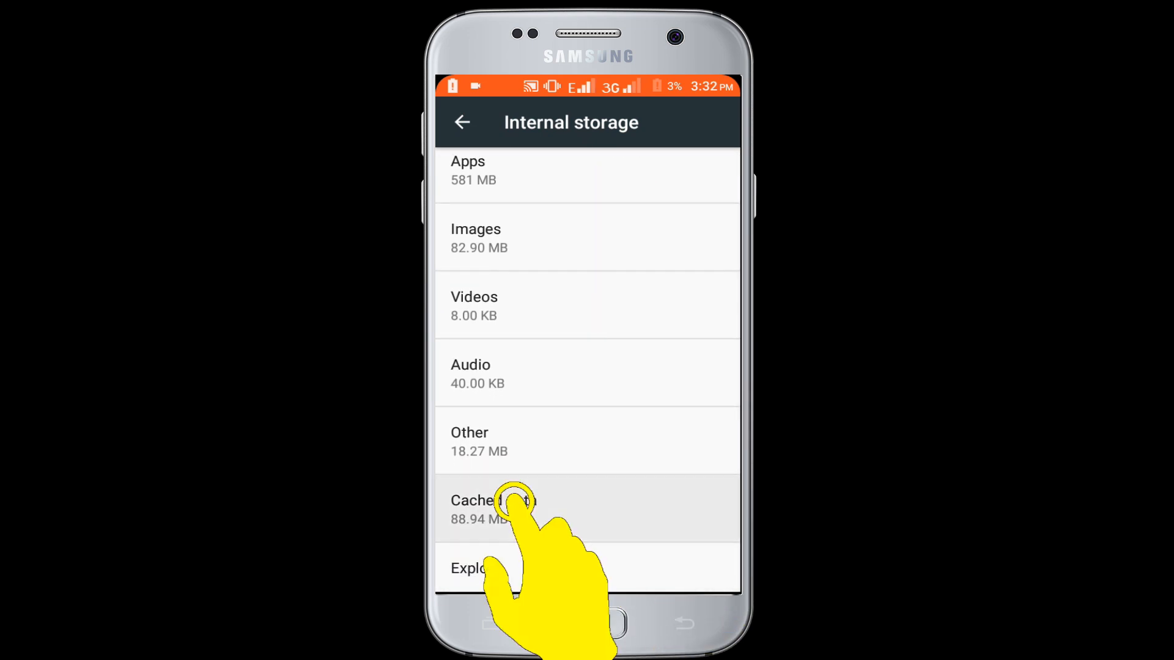
click(493, 510)
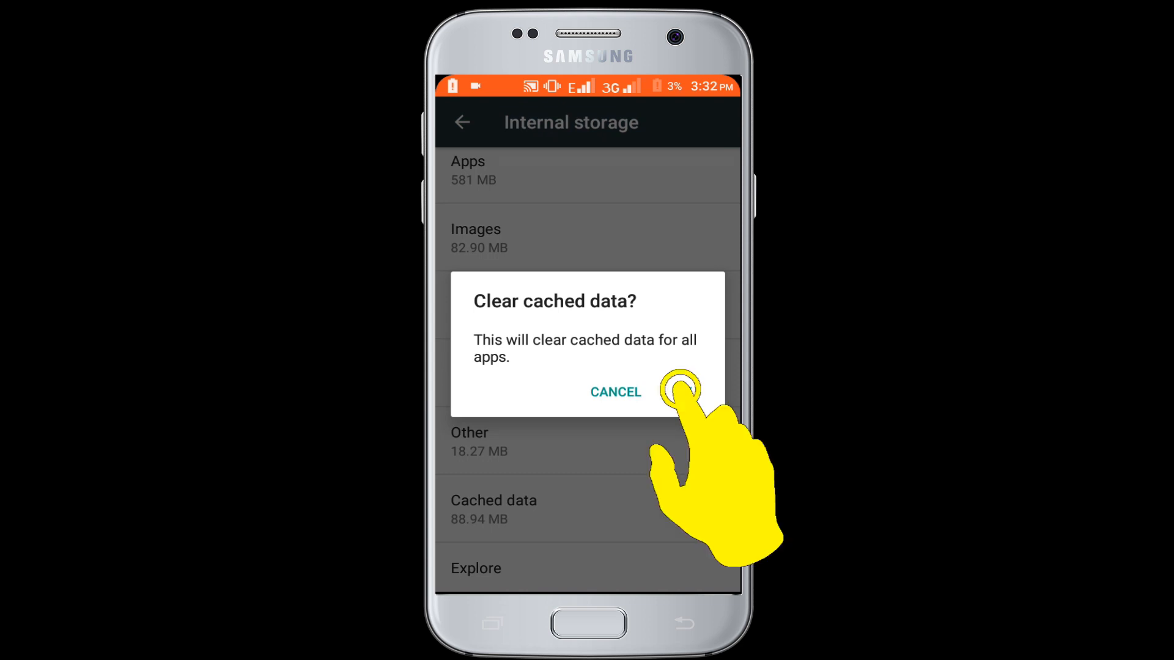
click(681, 389)
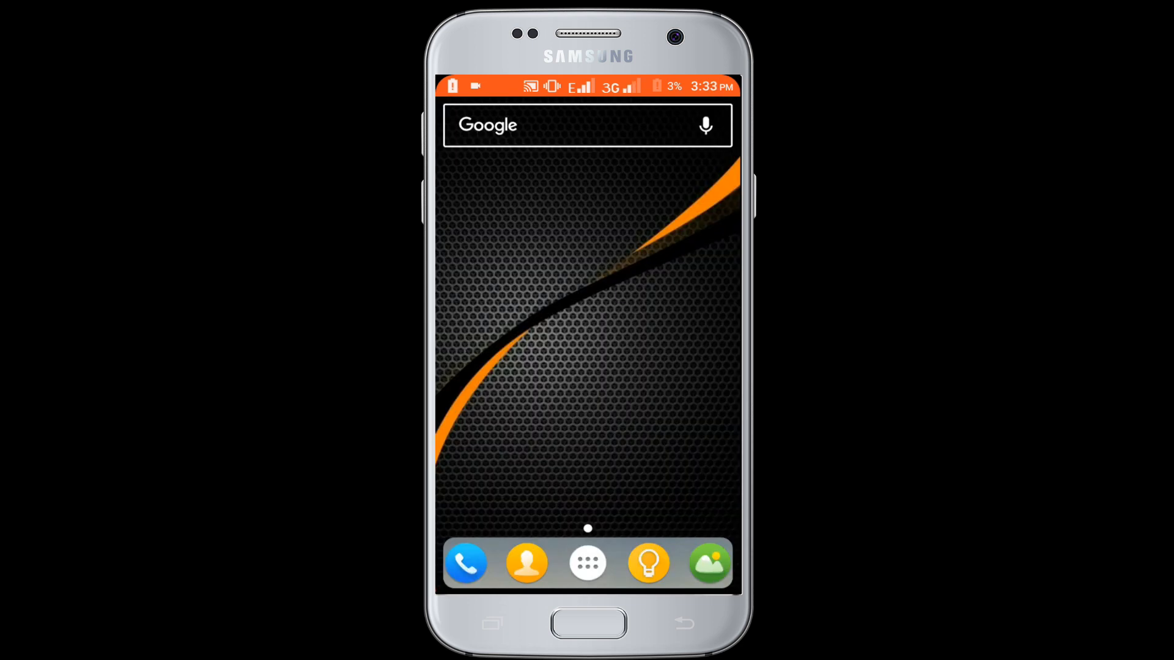
Step: Uninstall the unwanted Archery app from the app drawer
click(588, 562)
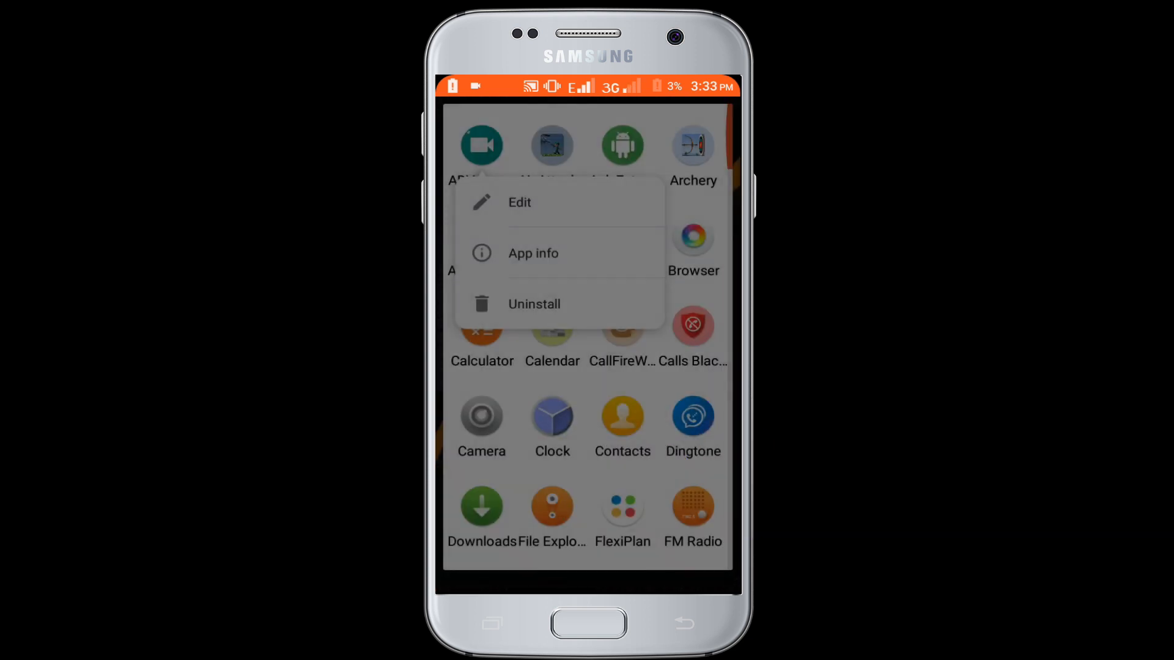
click(534, 304)
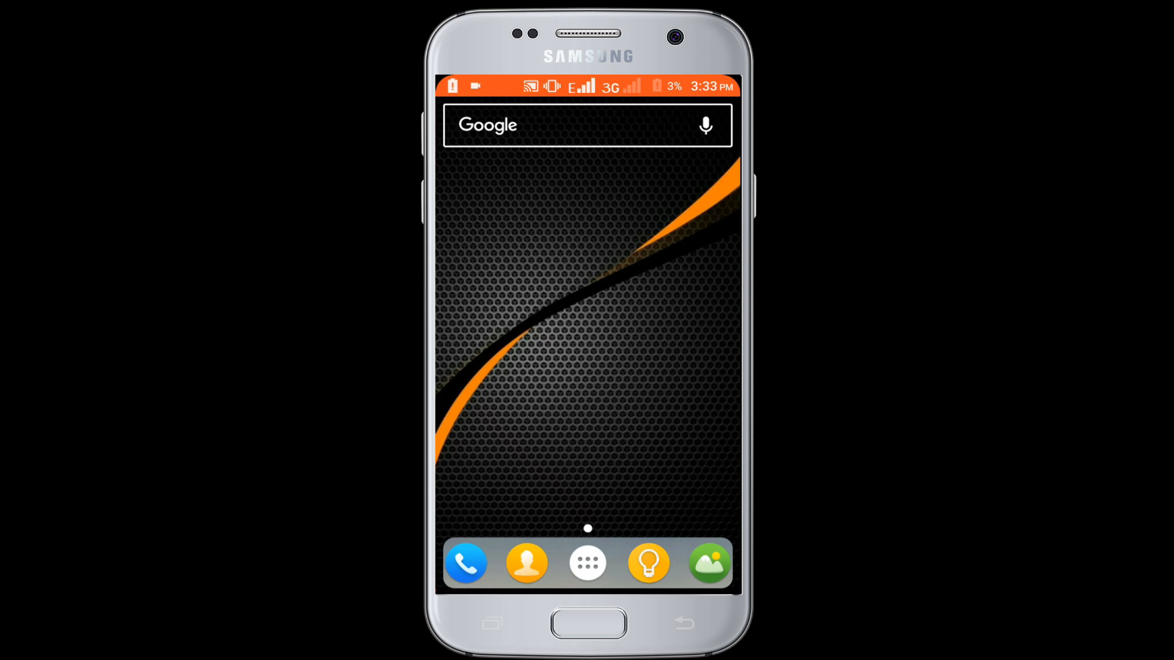
Step: Delete an unwanted root folder from Internal Storage in File Explorer
click(587, 563)
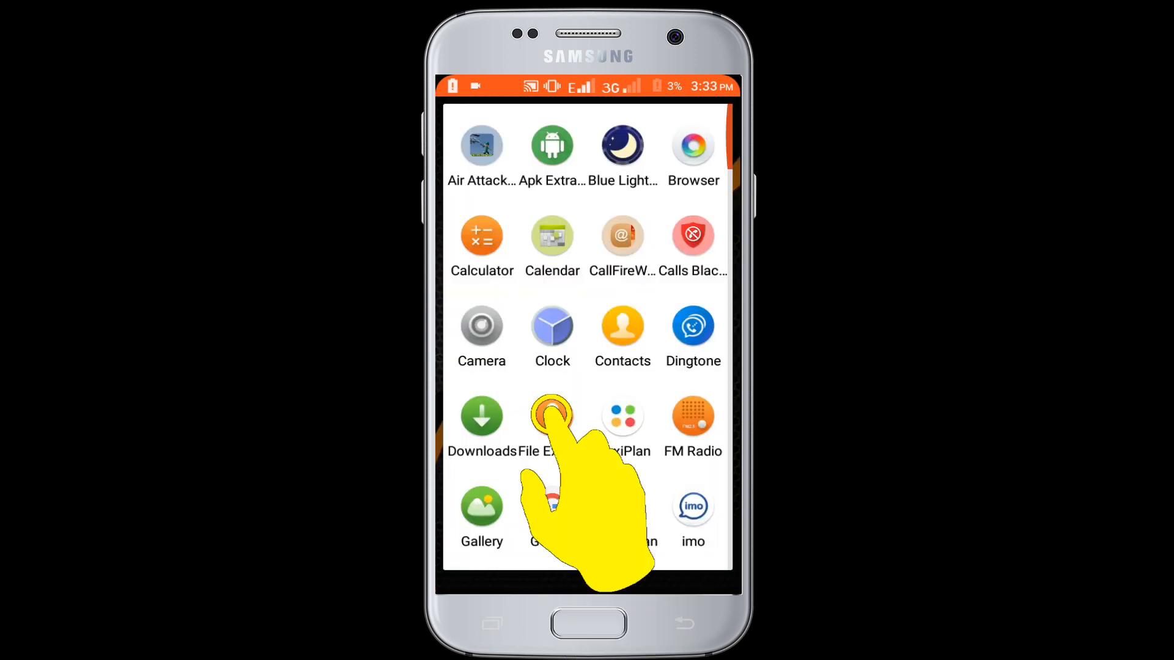
click(551, 414)
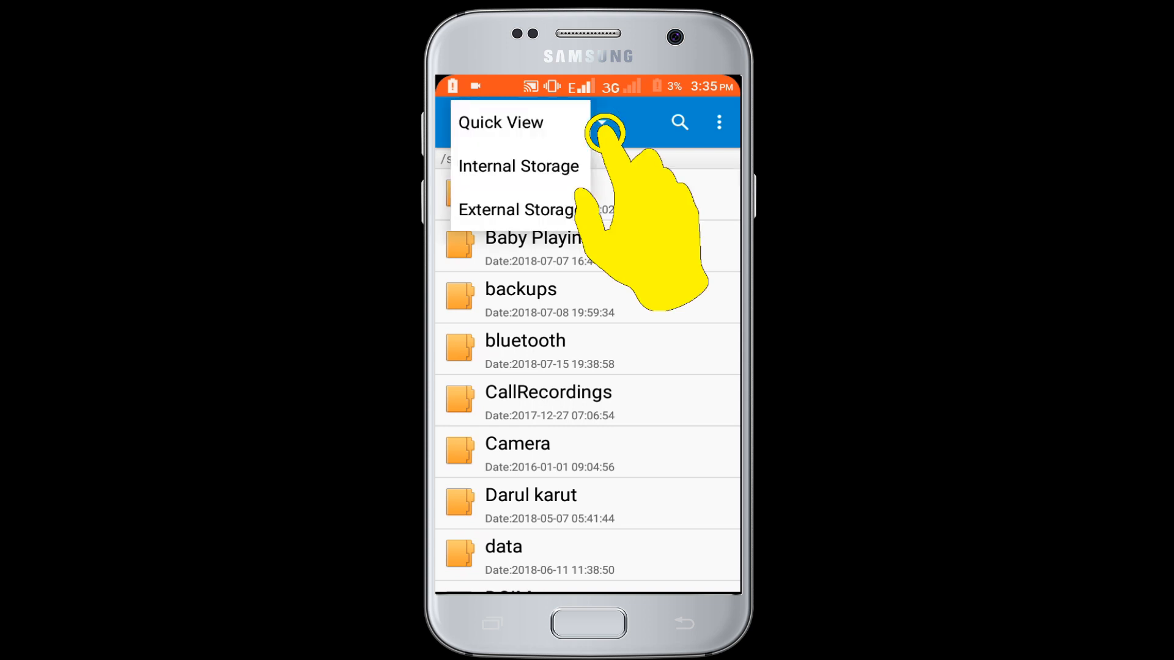
click(518, 166)
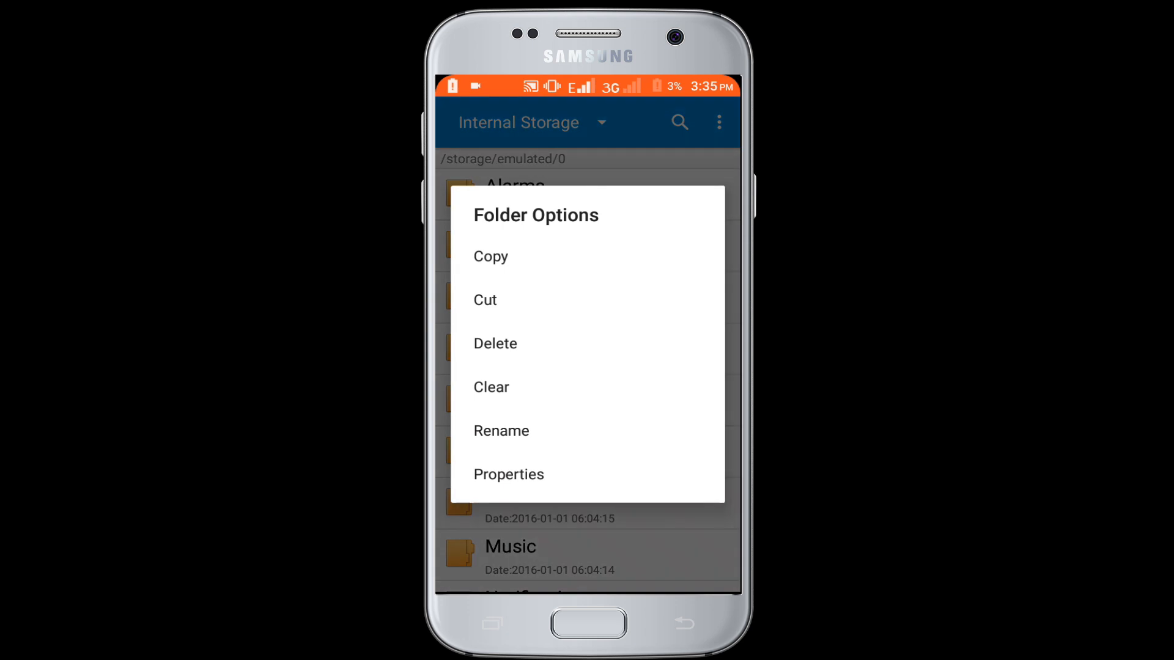
click(495, 344)
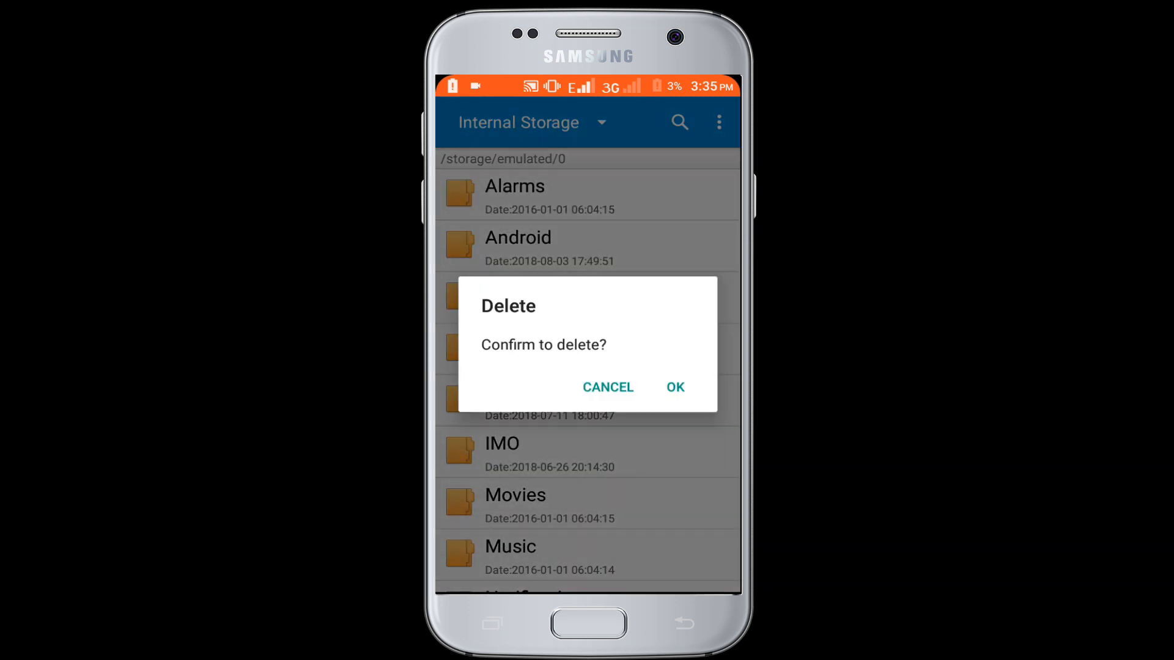
click(673, 387)
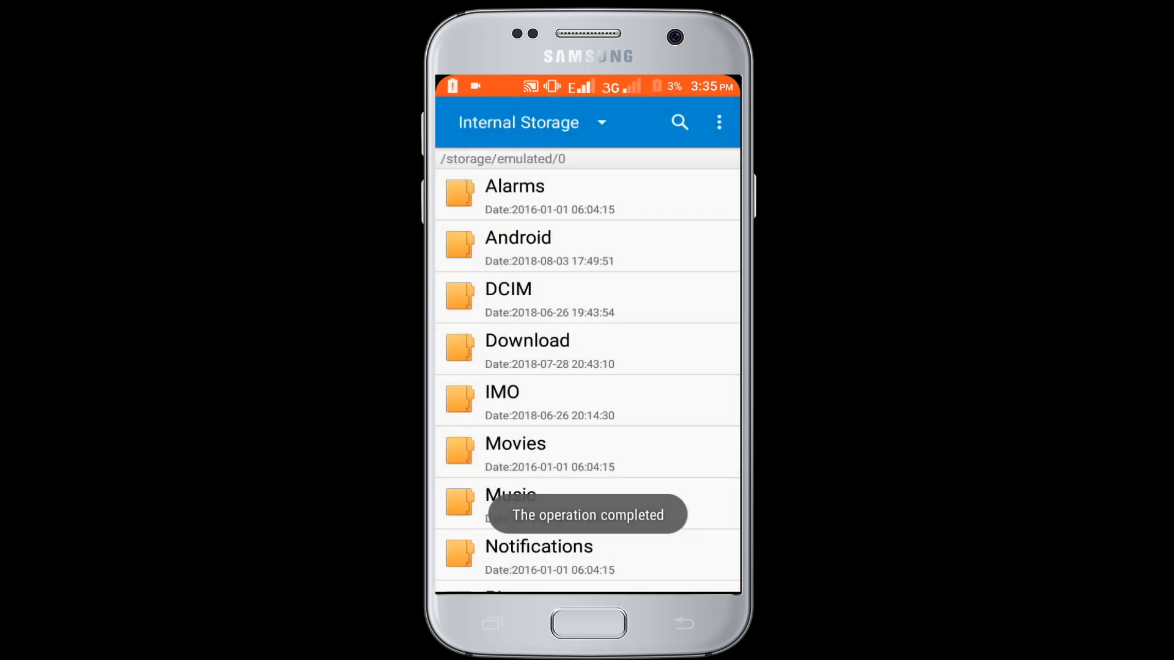
scroll(down, 3)
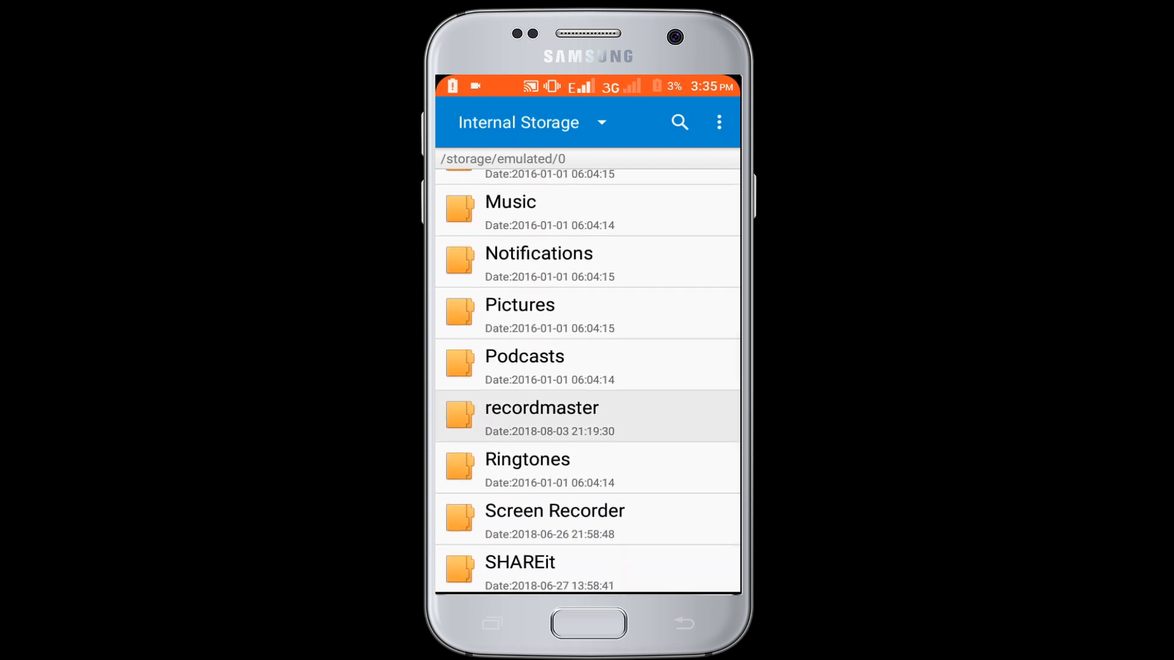
click(541, 417)
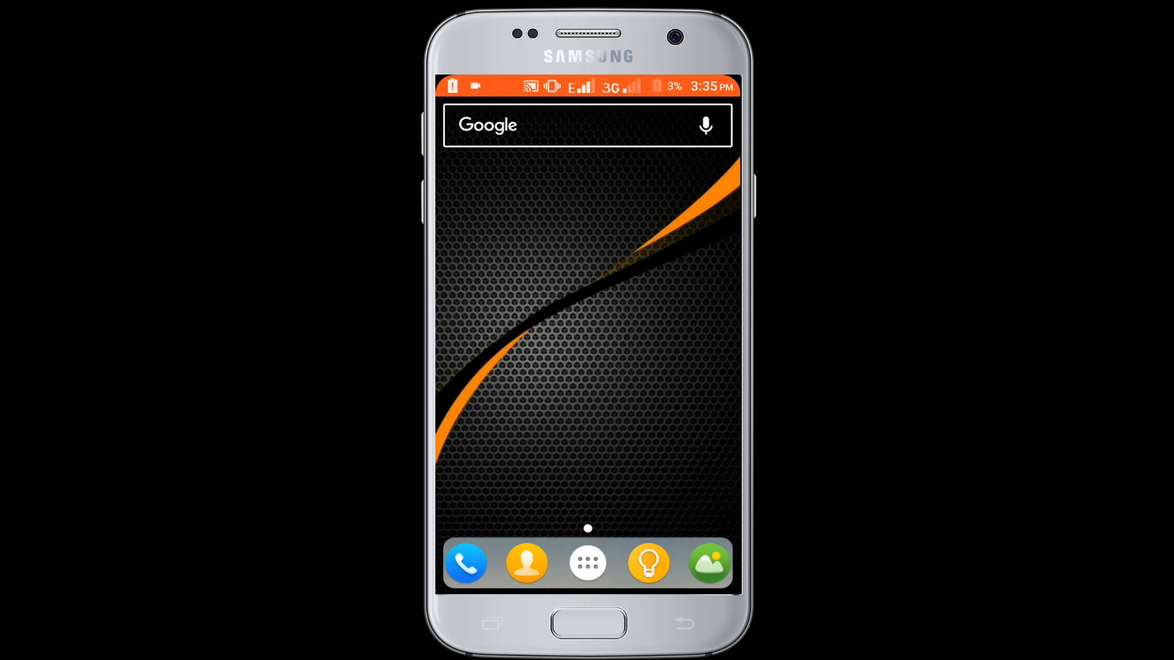
Step: Browse File Explorer's Internal Storage to the DCIM Camera photo folder
click(587, 563)
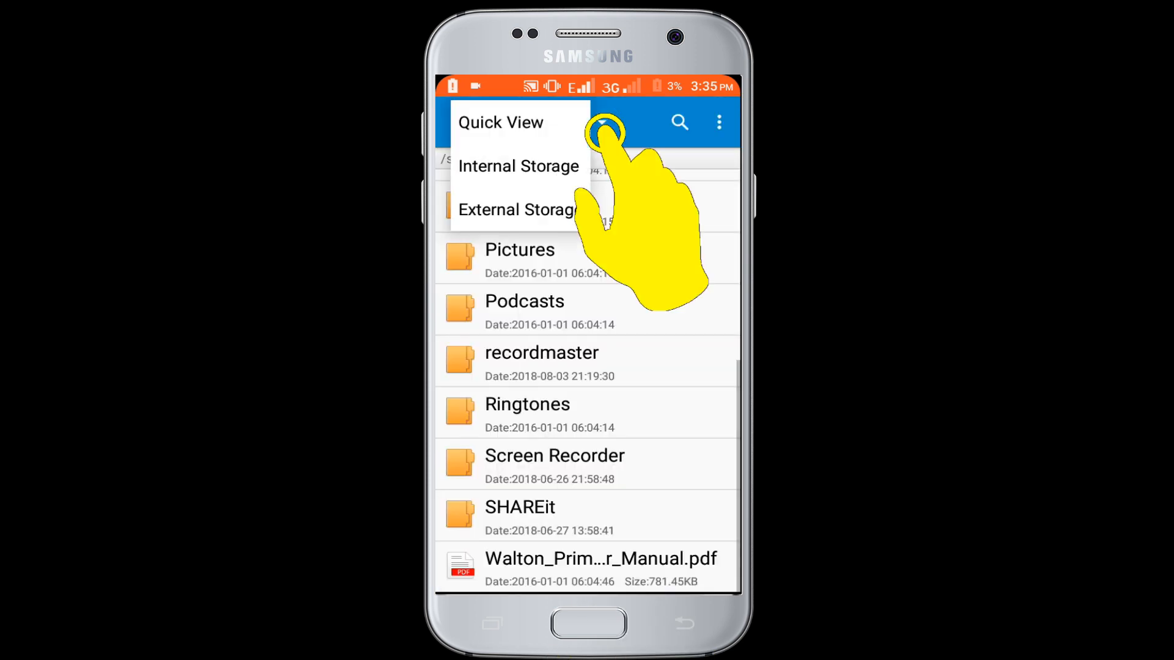
click(518, 166)
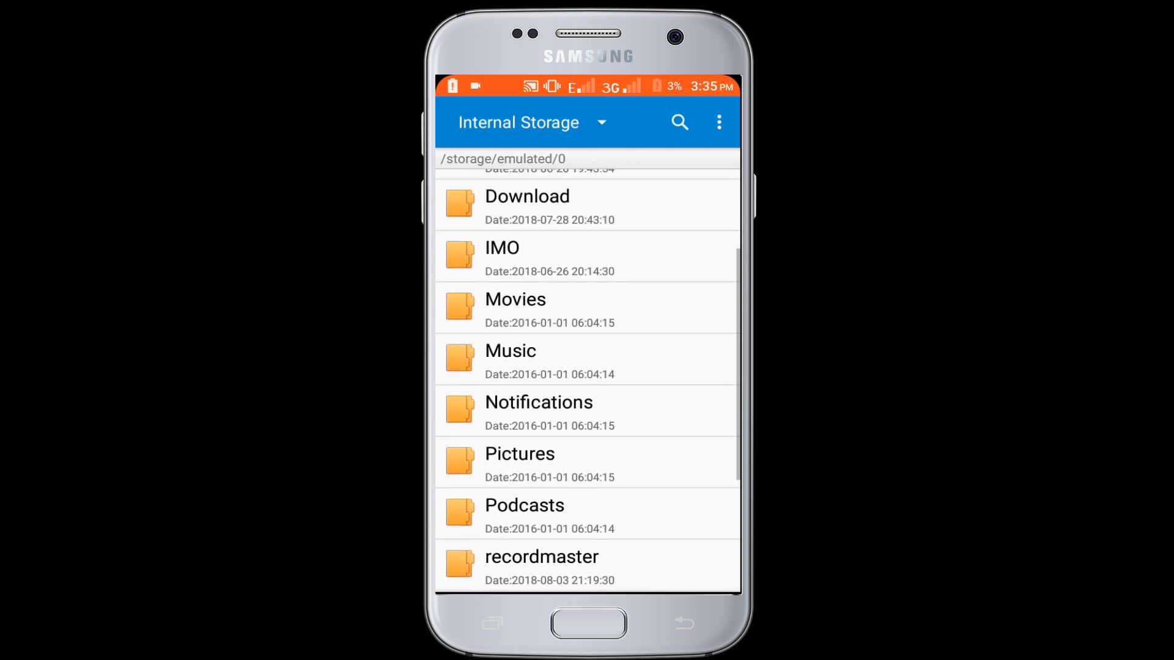
scroll(up, 3)
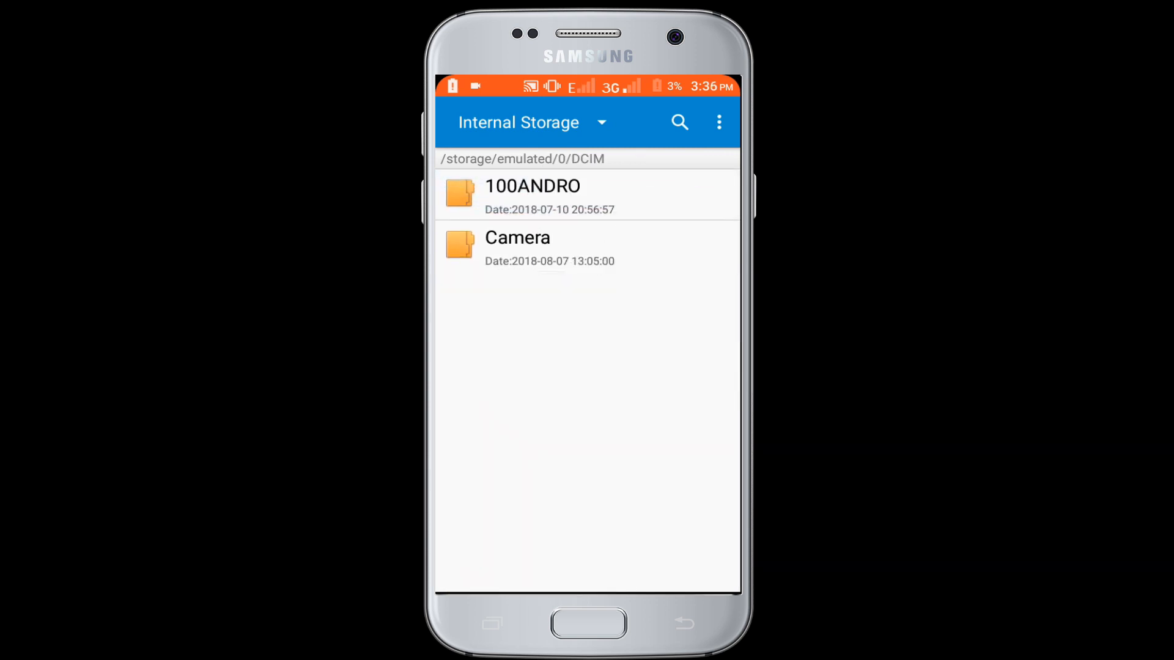
click(517, 248)
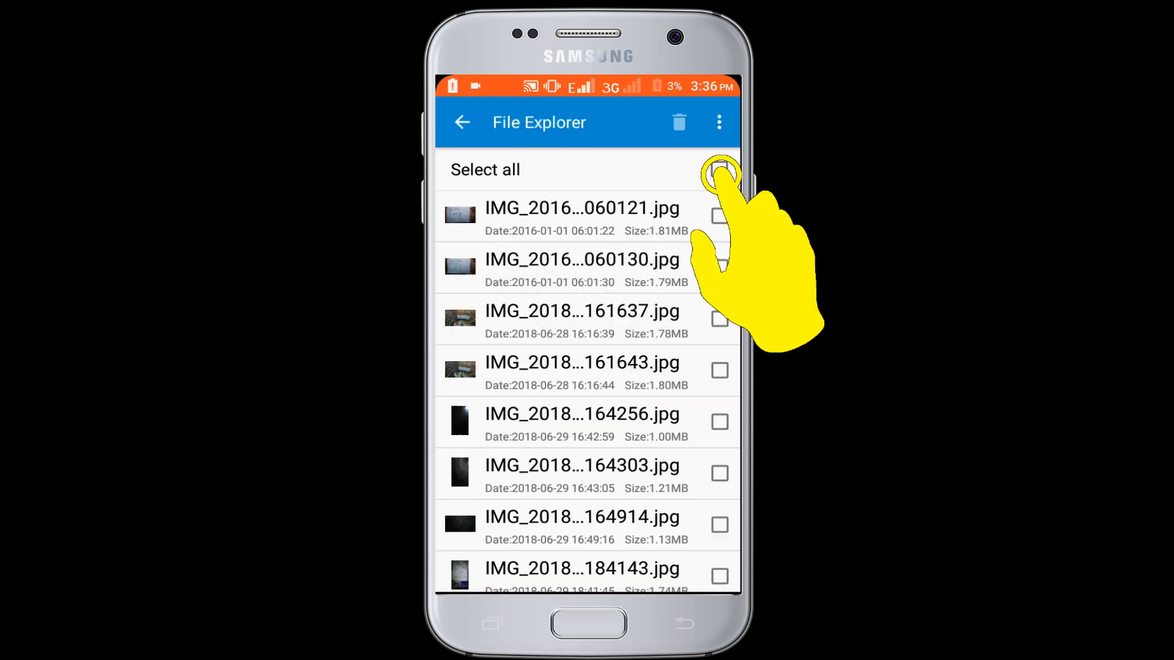
Step: Select all camera photos and paste them into the SD card's Camera folder
click(720, 169)
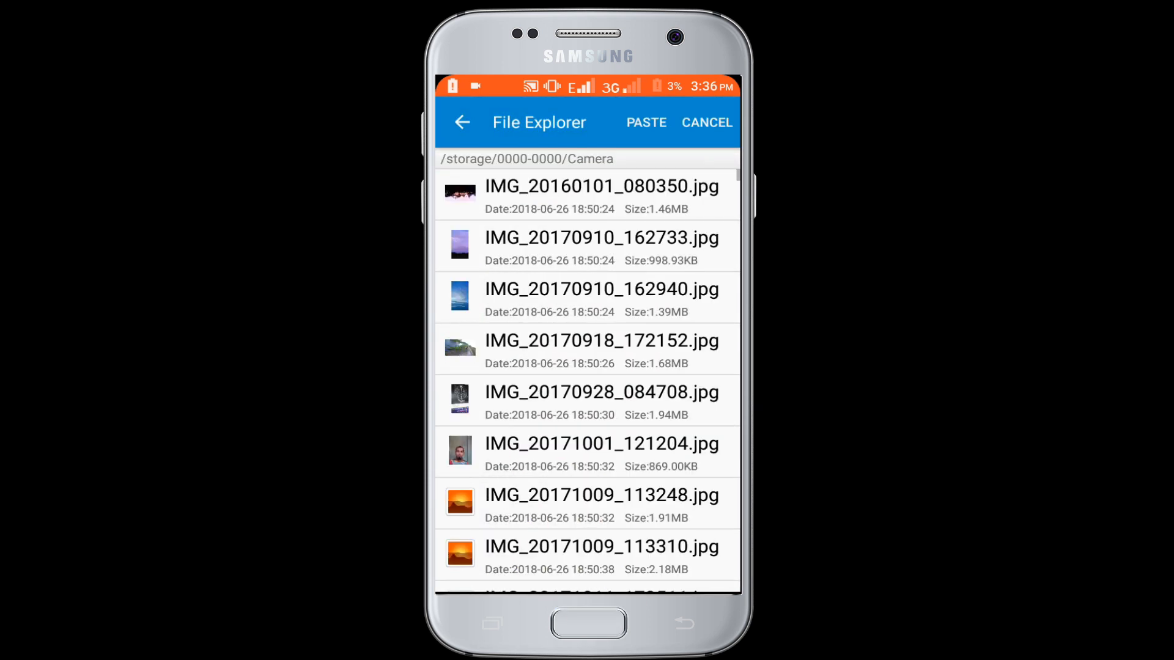
click(645, 122)
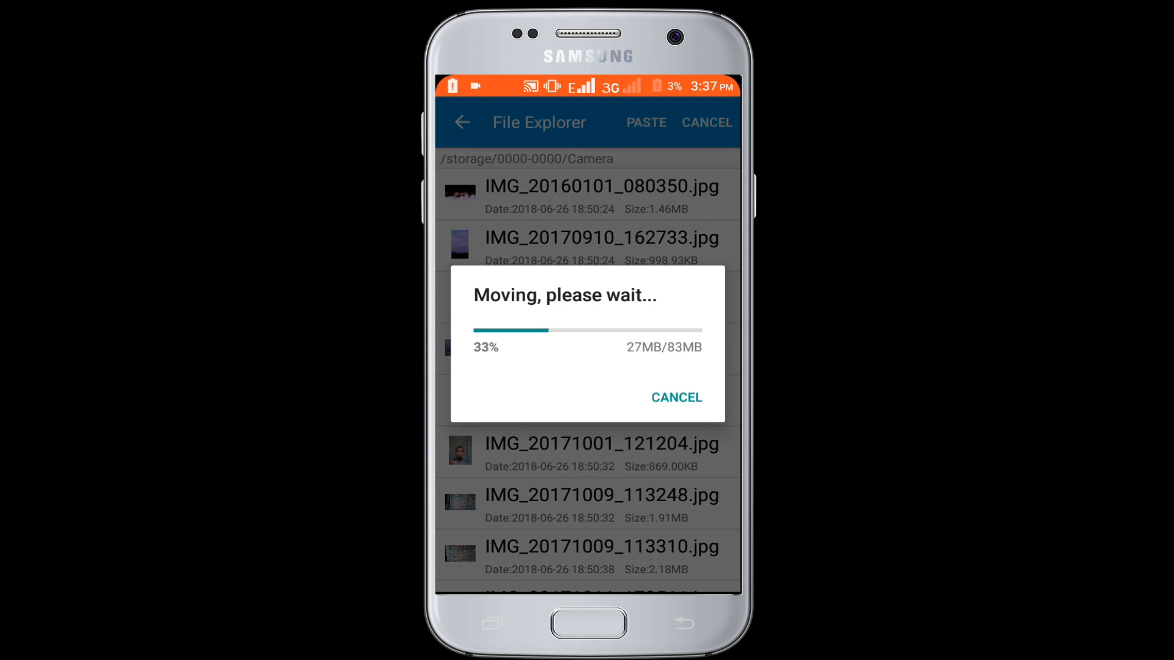